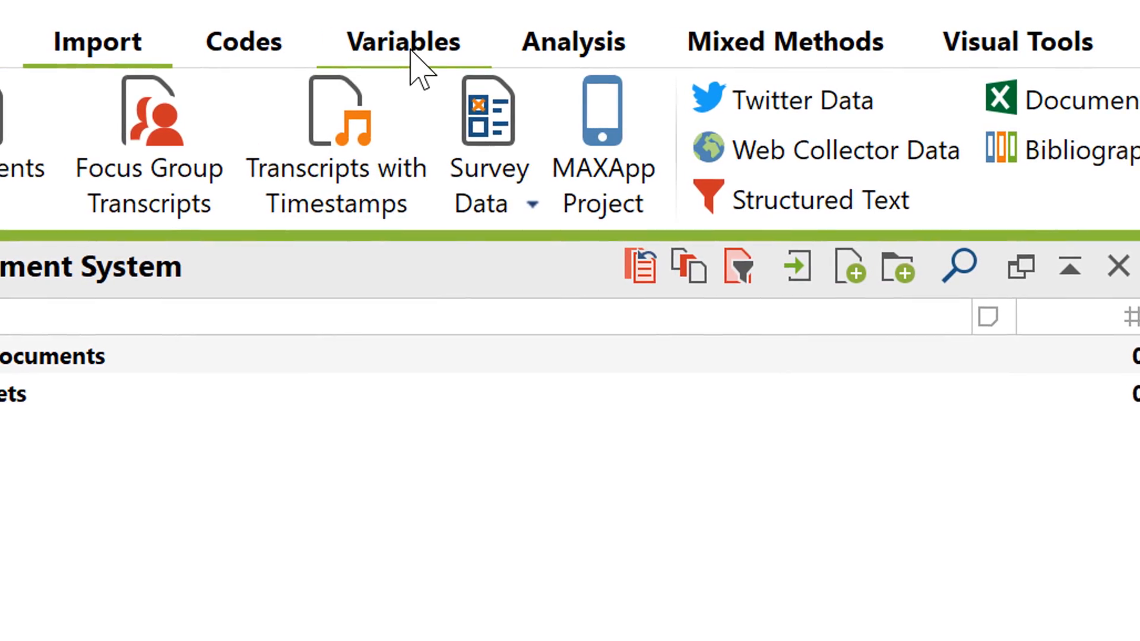
# - Show the Survey Data import choices, Excel spreadsheet or Survey Monkey, and view the Excel sheet
pyautogui.click(402, 41)
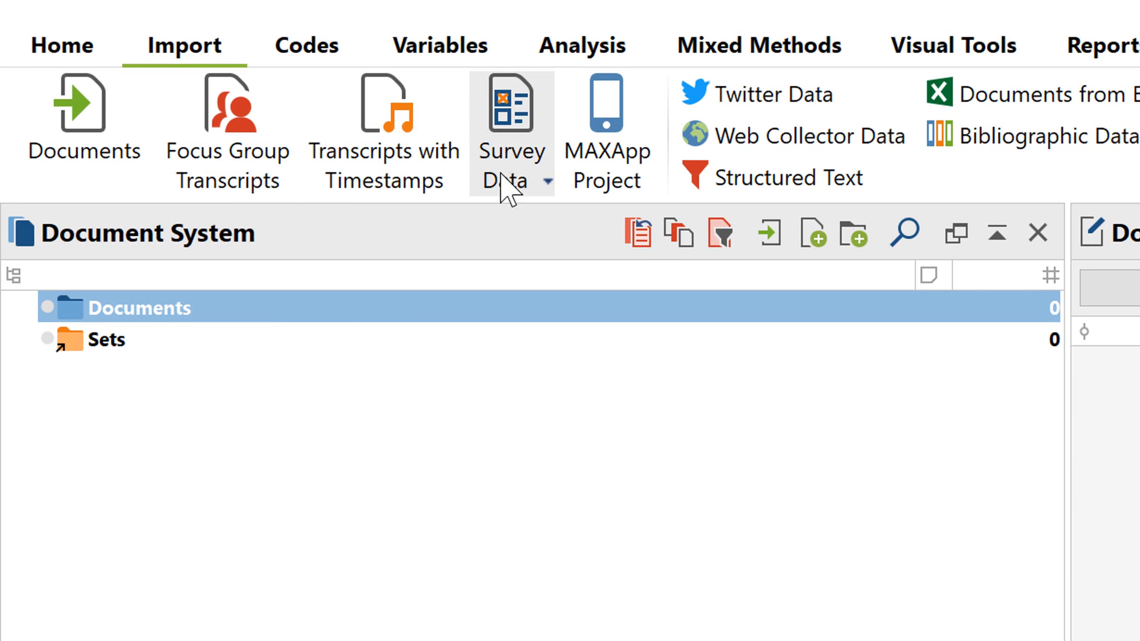
pyautogui.click(512, 123)
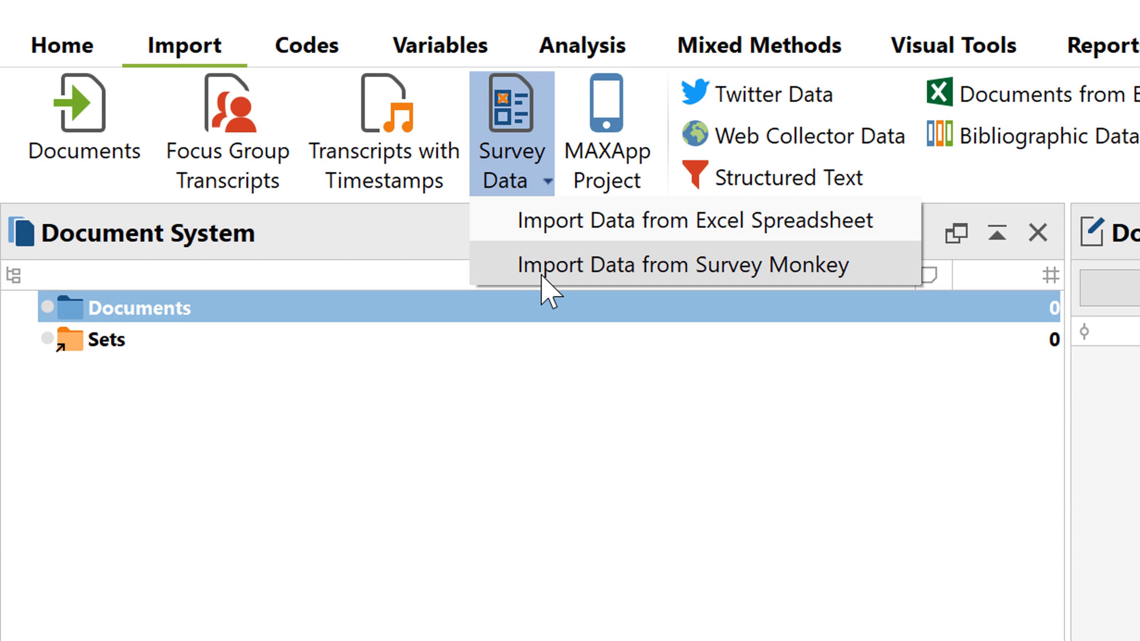
pyautogui.moveTo(547, 244)
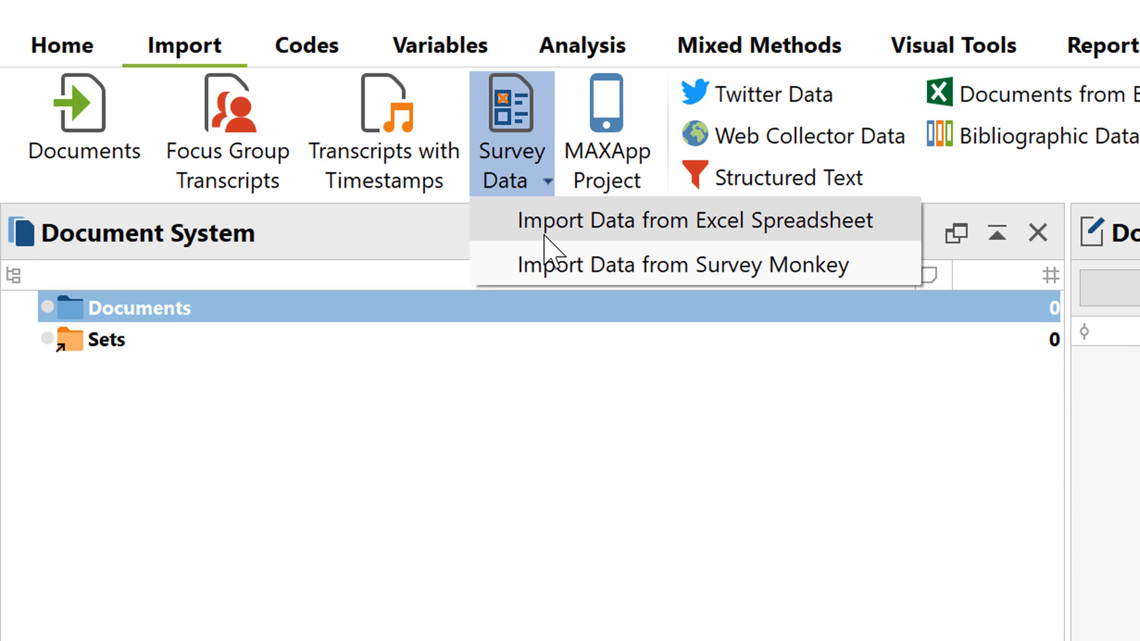
pyautogui.click(692, 221)
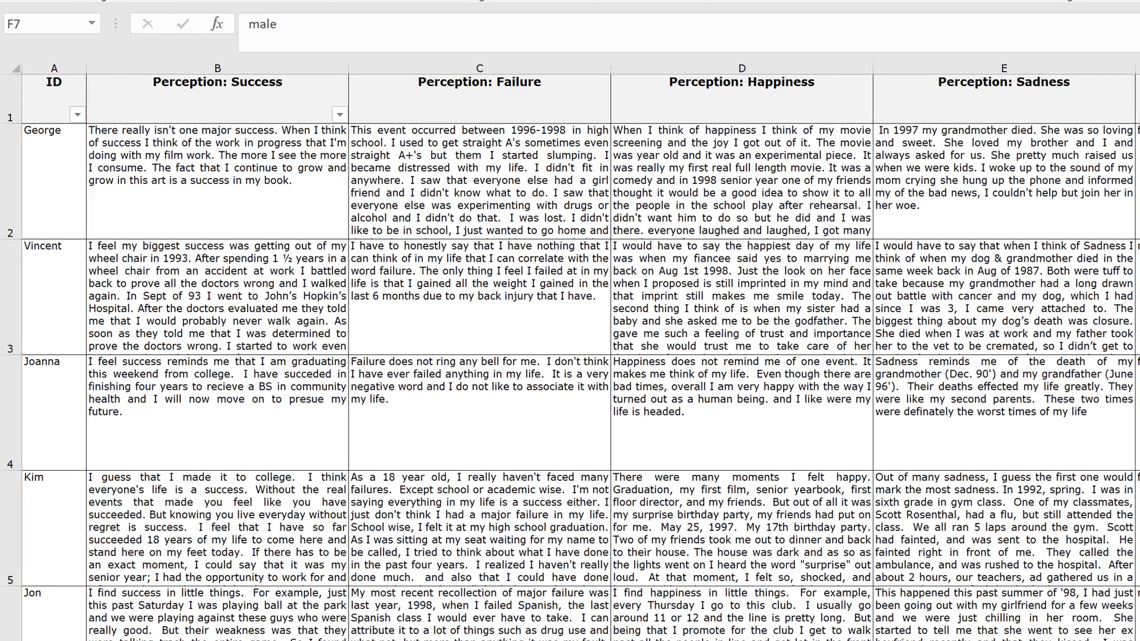
# - Review the Gender, Age, State, Marital status and Education columns in Excel, then return to MAXQDA
pyautogui.hscroll(3)
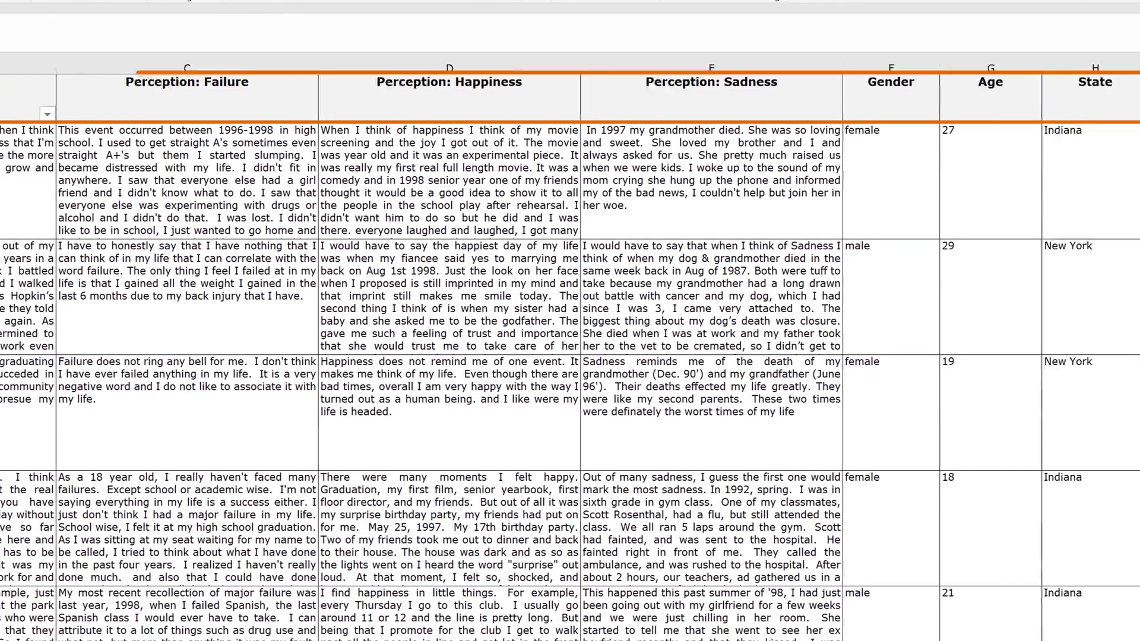
pyautogui.hscroll(3)
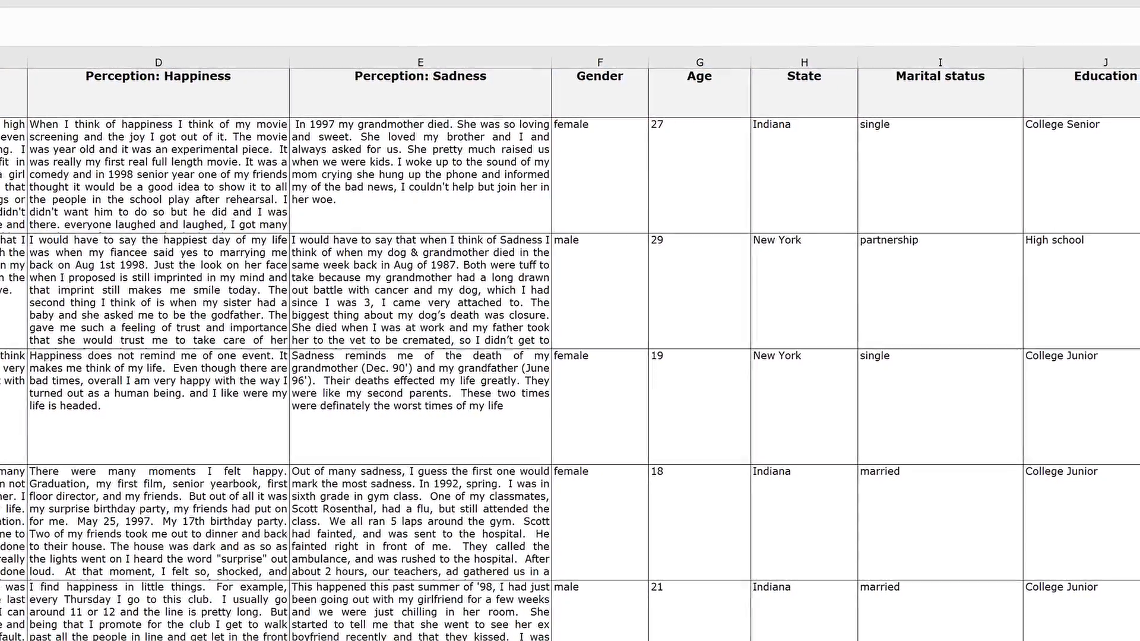
pyautogui.scroll(3)
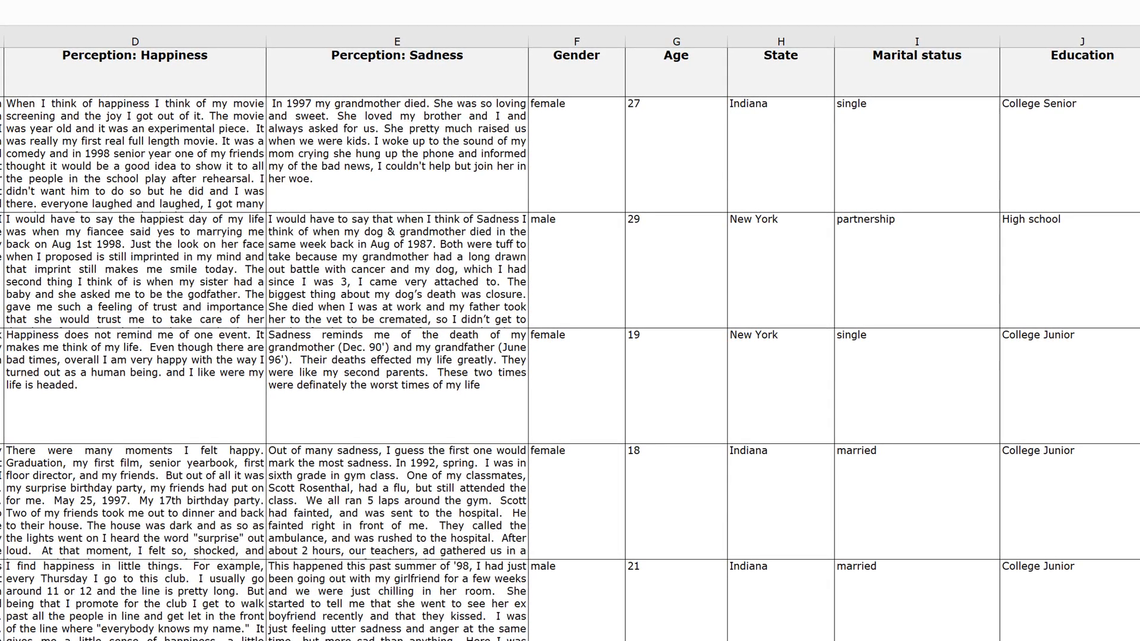
pyautogui.click(186, 51)
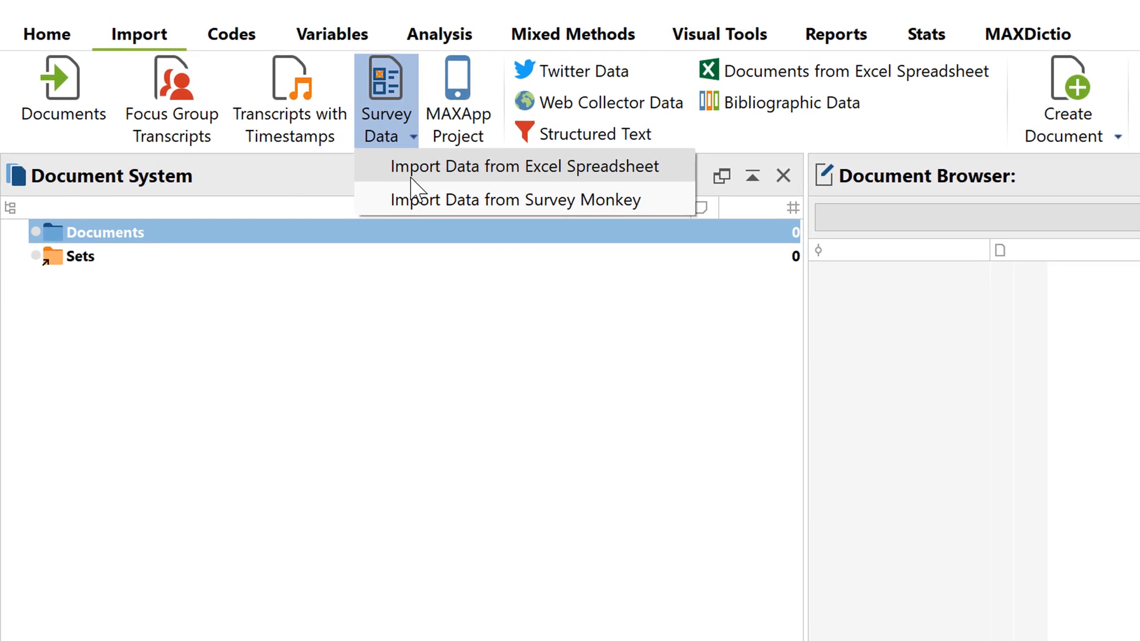
# - Import the Excel survey with Perception columns as codes and ID, Gender, Age, State, Marital status, Education as variables
pyautogui.click(526, 167)
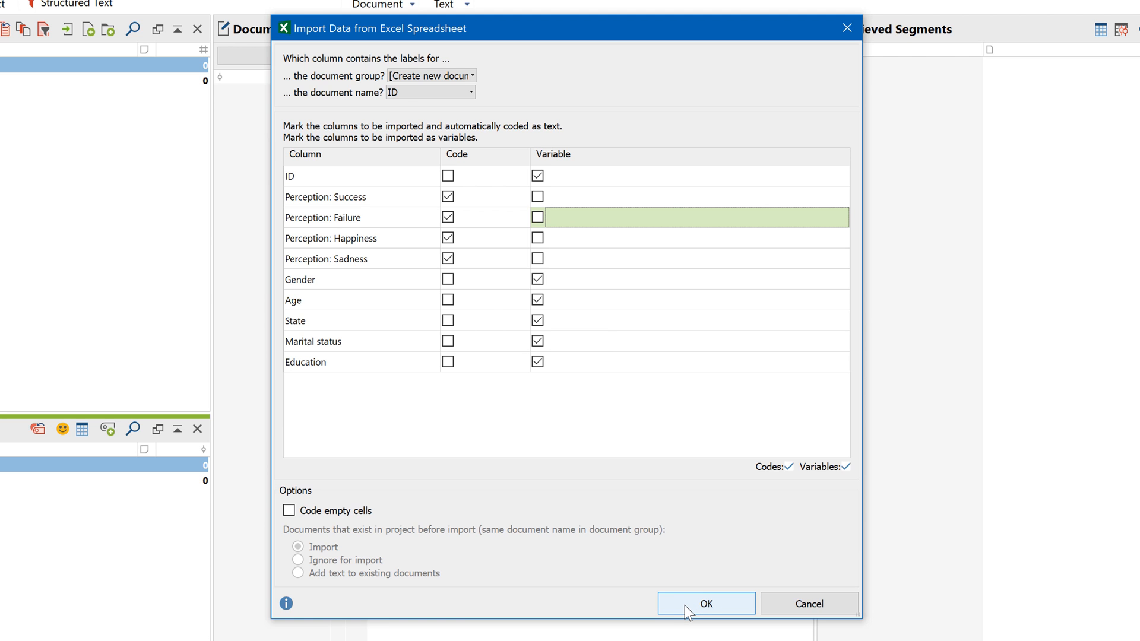
pyautogui.click(704, 603)
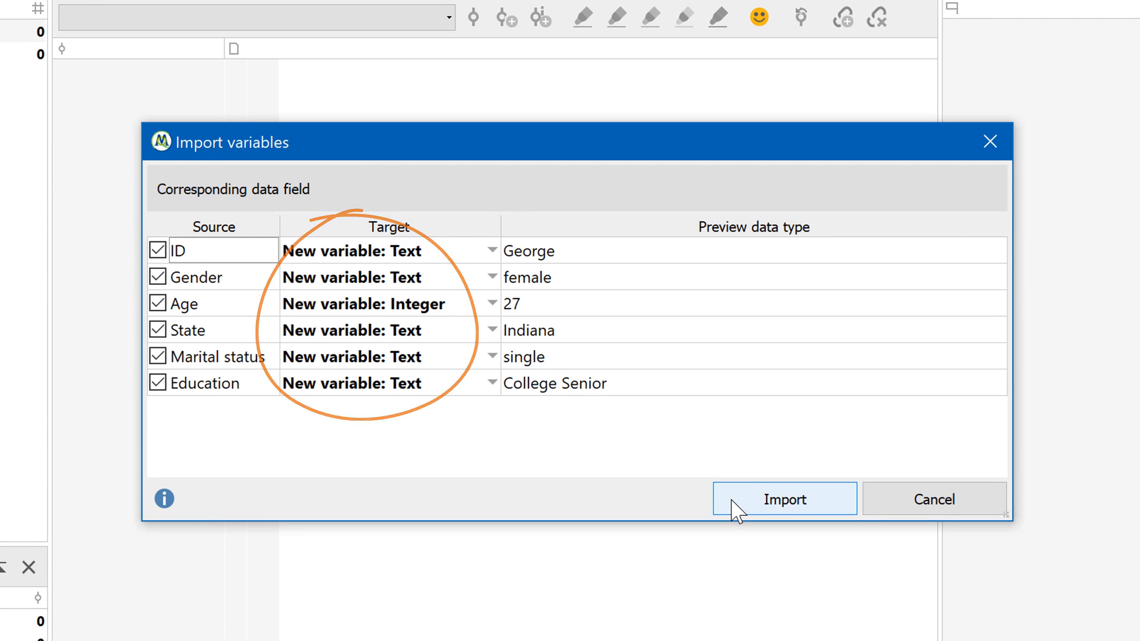
pyautogui.click(784, 499)
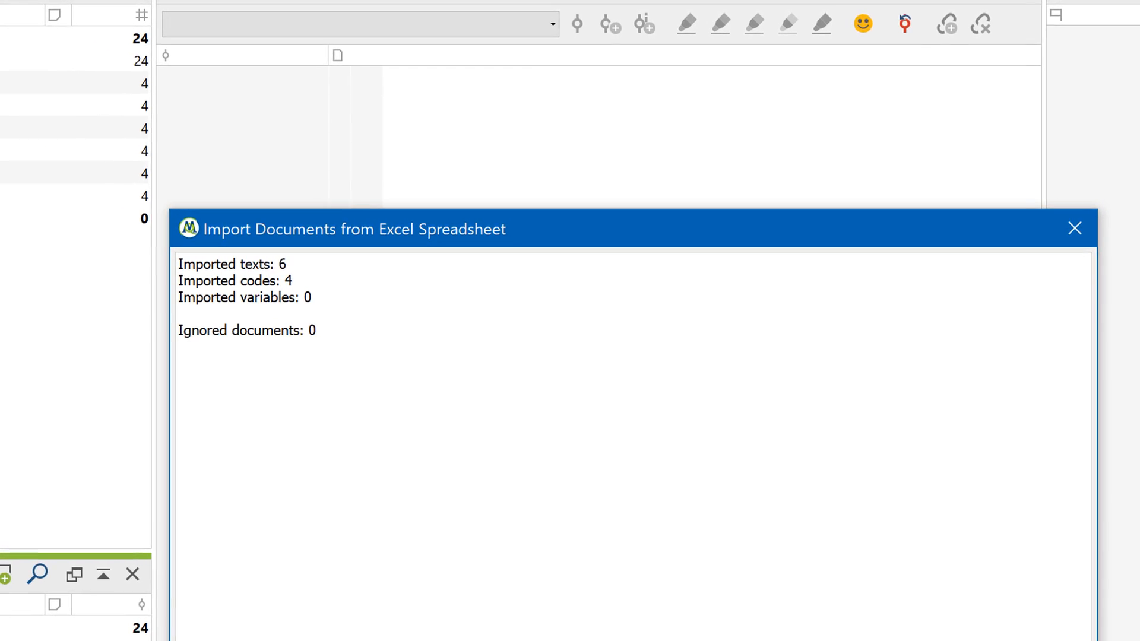
# - Dismiss the import report and read George's and Vincent's coded responses
pyautogui.click(1075, 228)
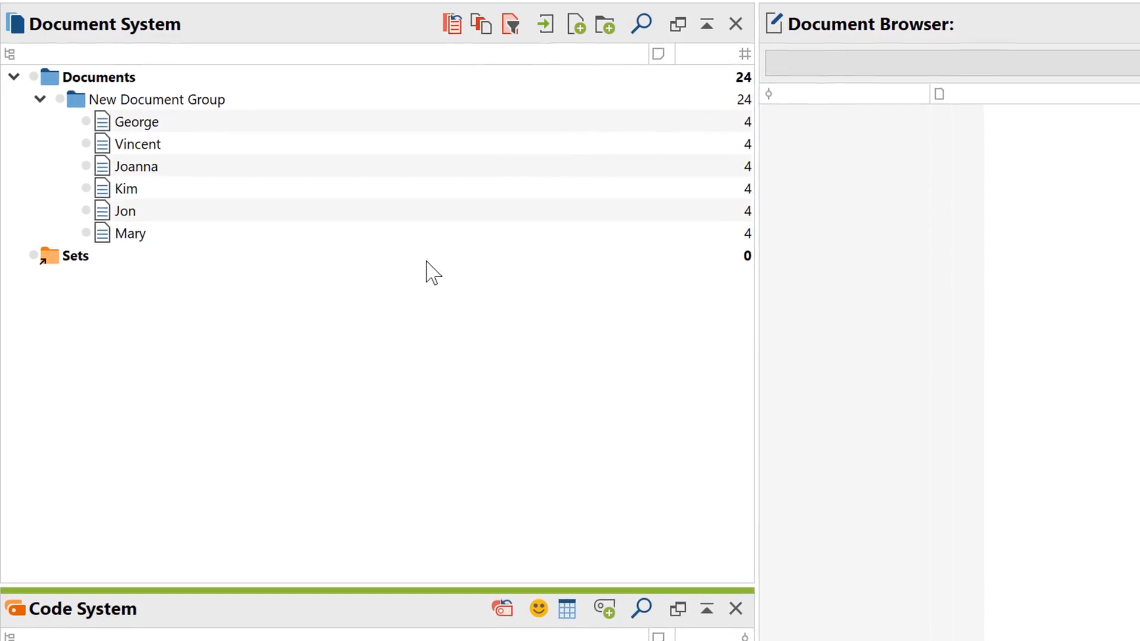
pyautogui.doubleClick(135, 121)
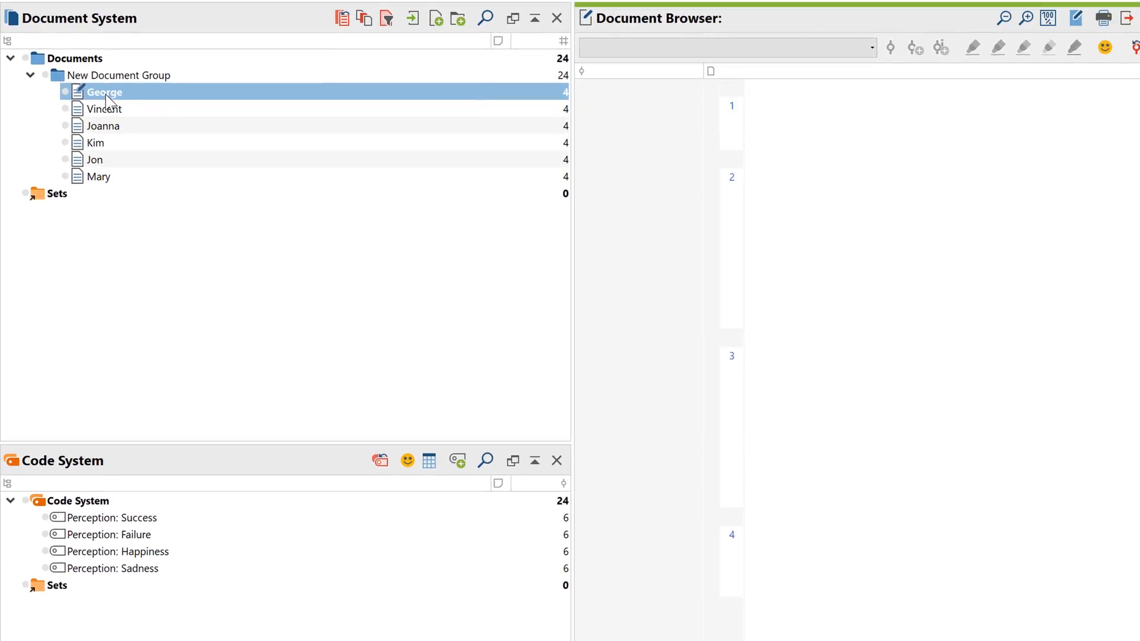
pyautogui.doubleClick(104, 92)
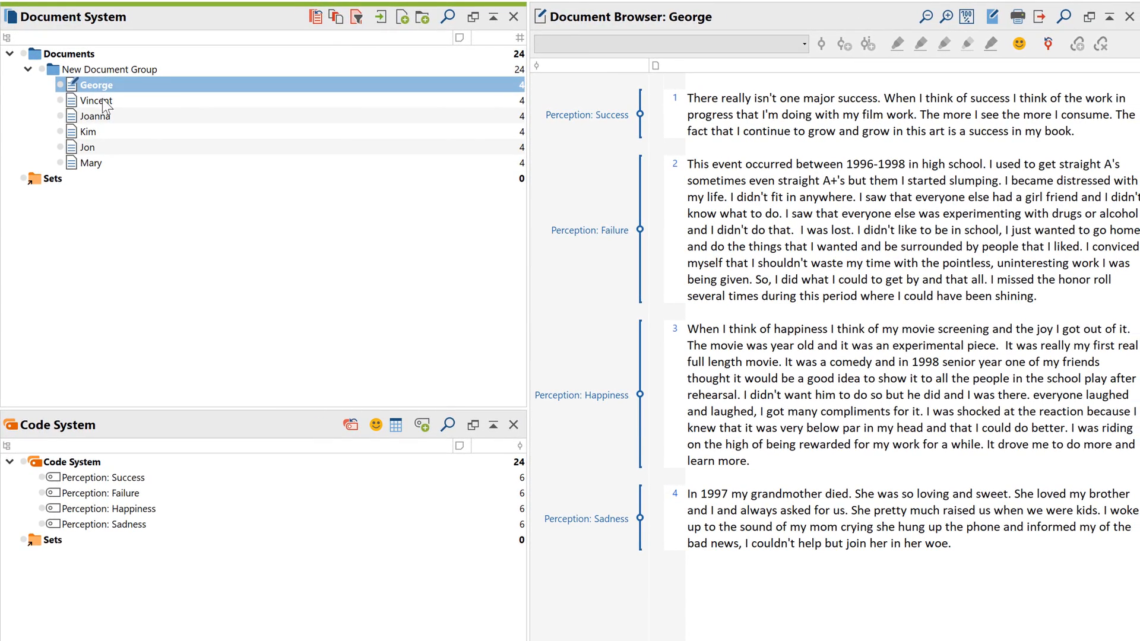
pyautogui.click(95, 99)
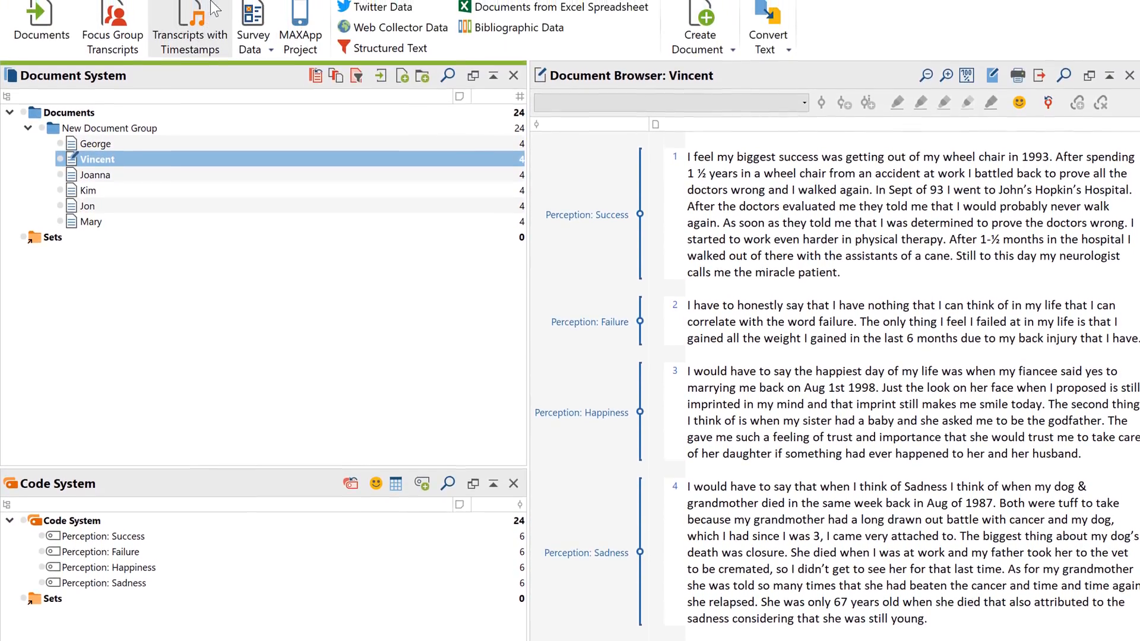
# - Review the six documents' variable values in the Data Editor for Document Variables, then close it
pyautogui.click(216, 21)
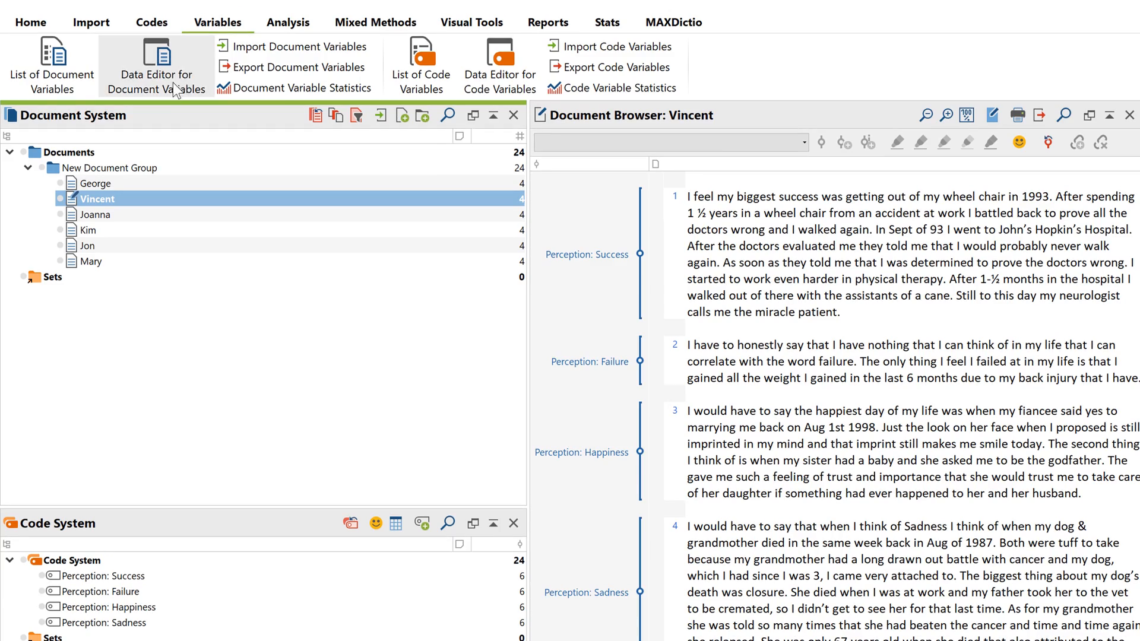
pyautogui.click(154, 66)
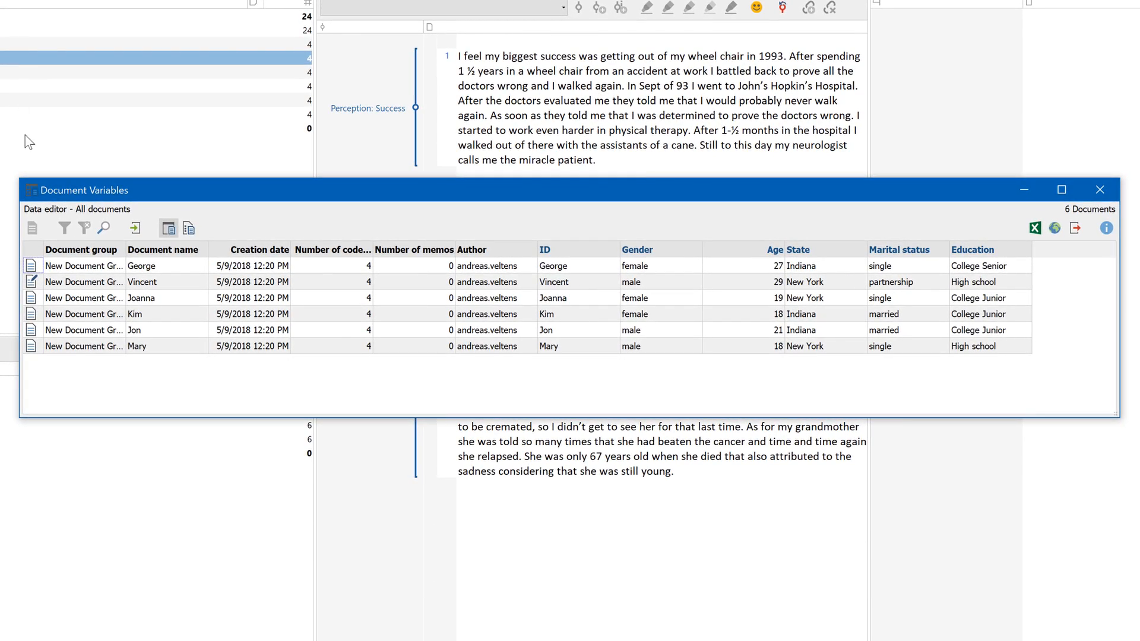
pyautogui.click(1099, 190)
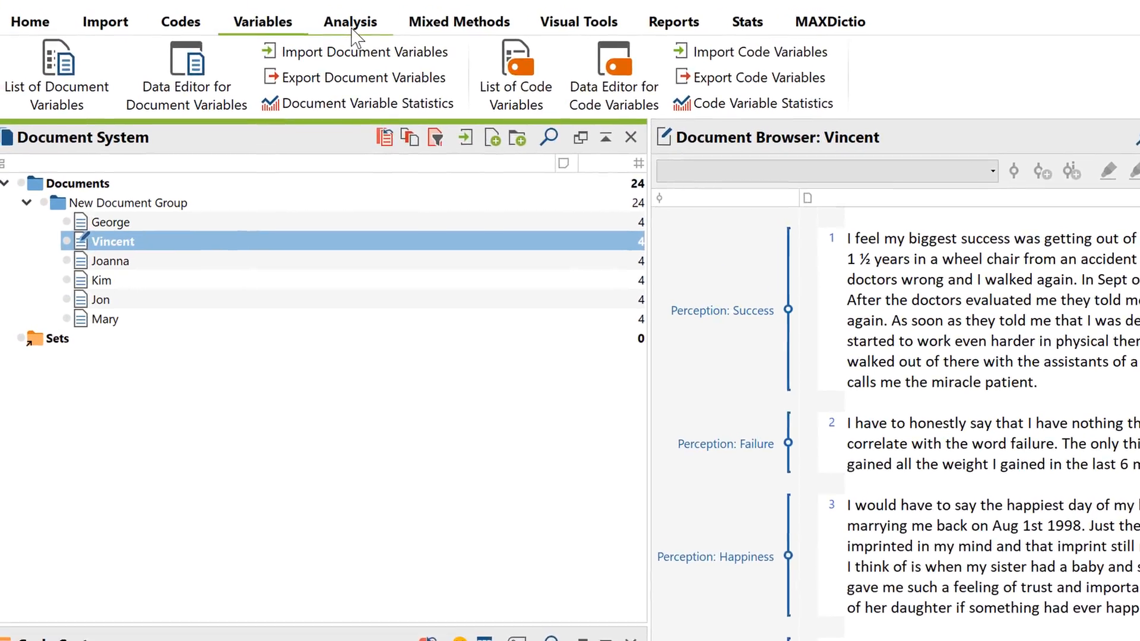
# - Categorize survey data and code George's response with a new code 'getting out of the wheel'
pyautogui.click(349, 20)
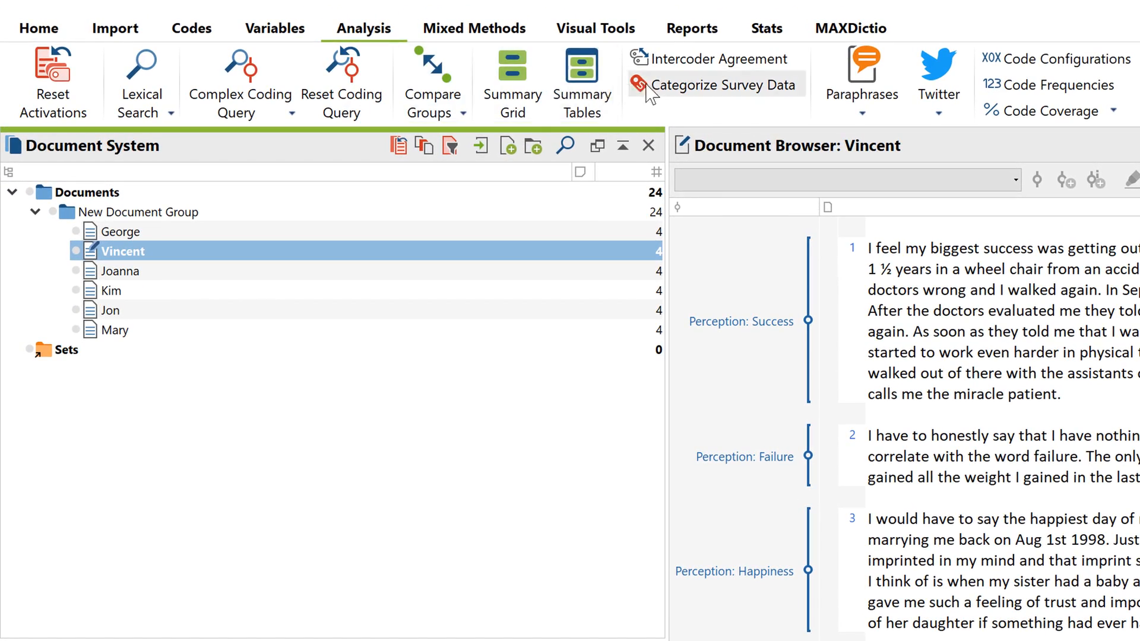
pyautogui.moveTo(675, 95)
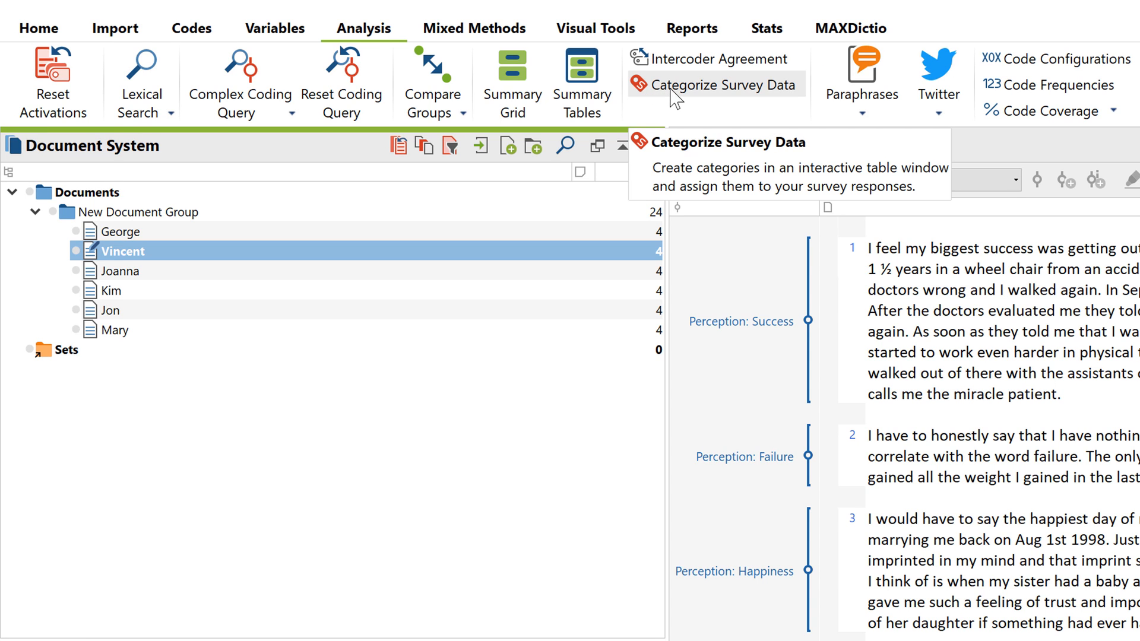
pyautogui.click(723, 84)
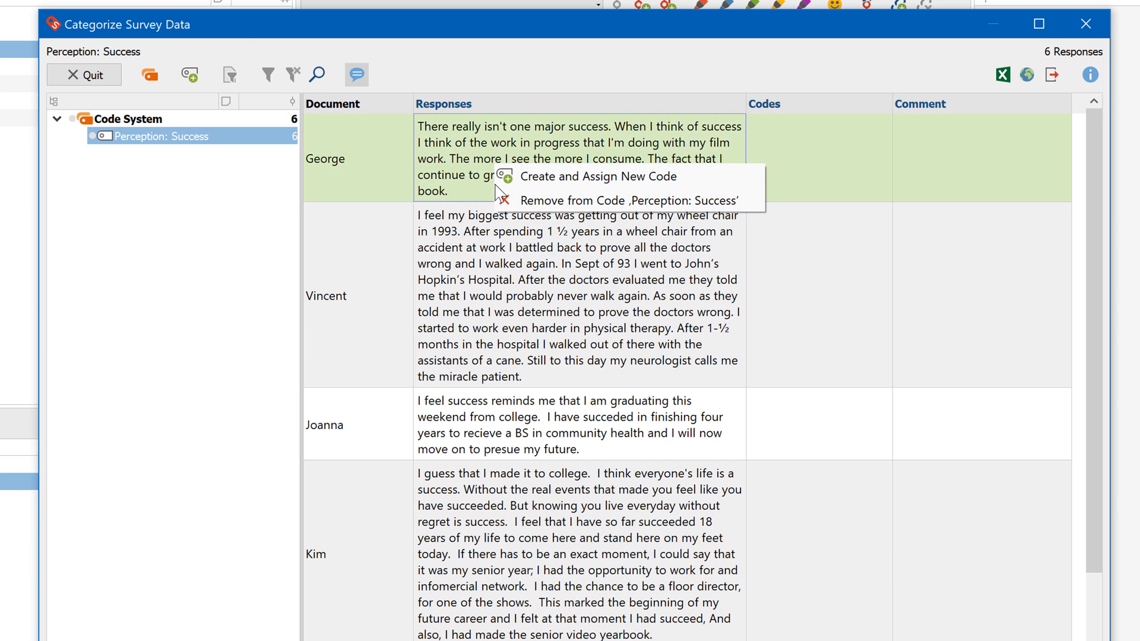
pyautogui.click(597, 176)
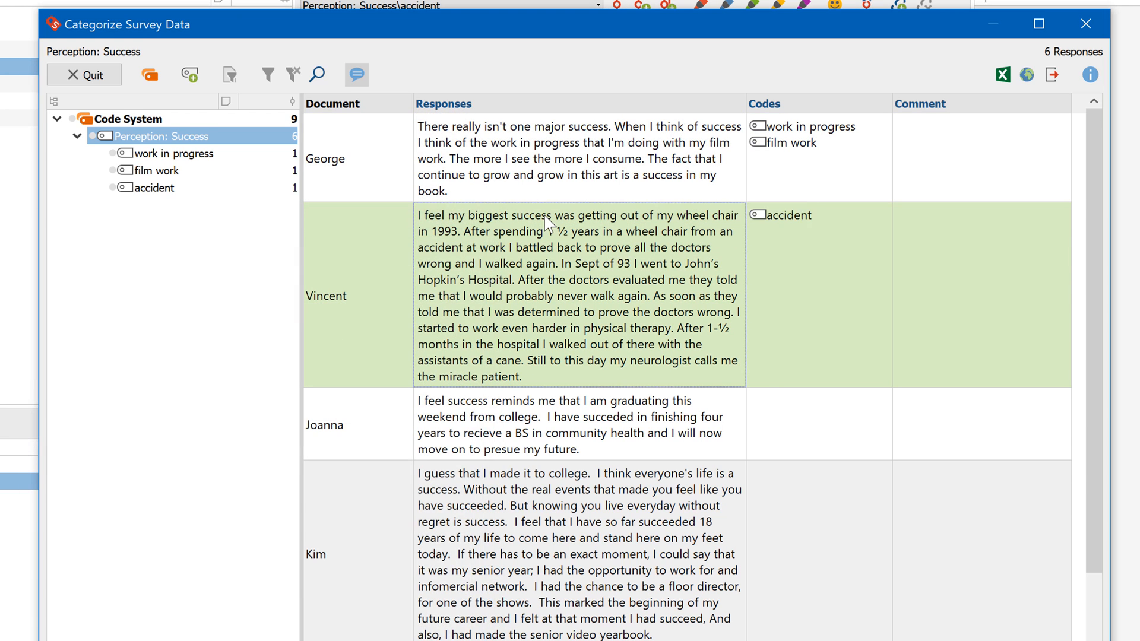
pyautogui.write('getting out of the wheelchair')
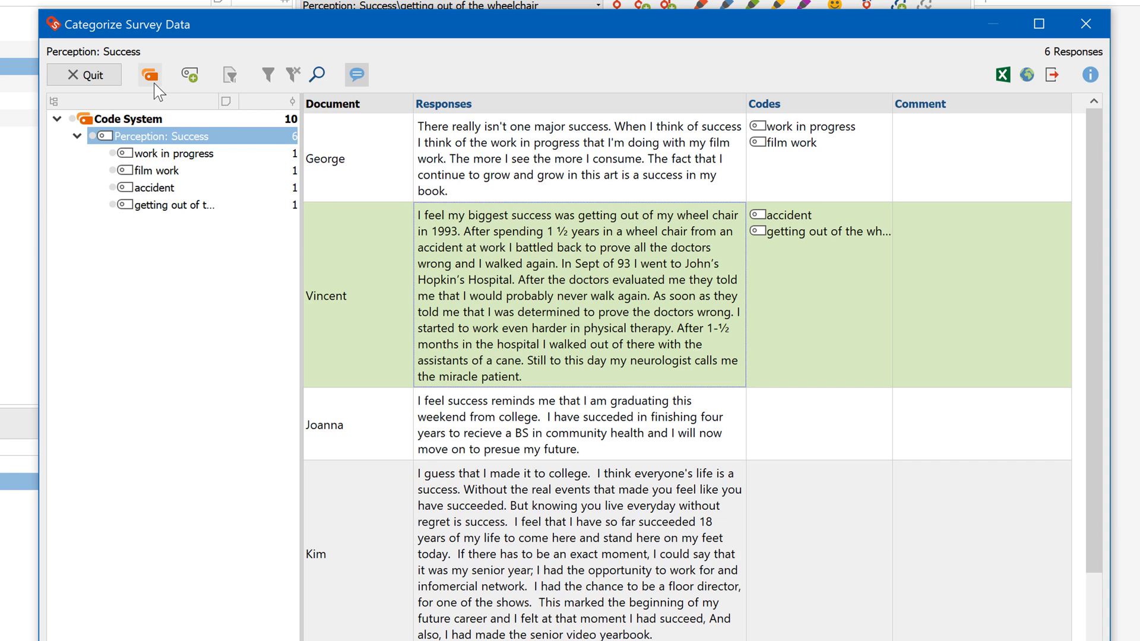
# - Show the whole code system and comment George's response with 'Success as a'
pyautogui.click(150, 74)
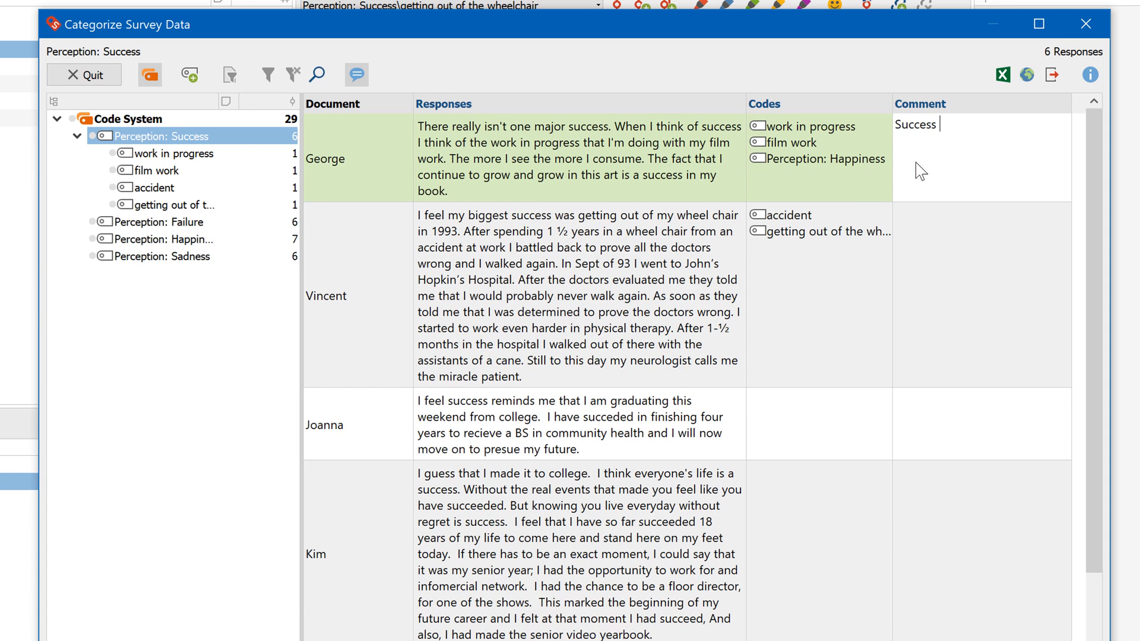
pyautogui.write('Success as a')
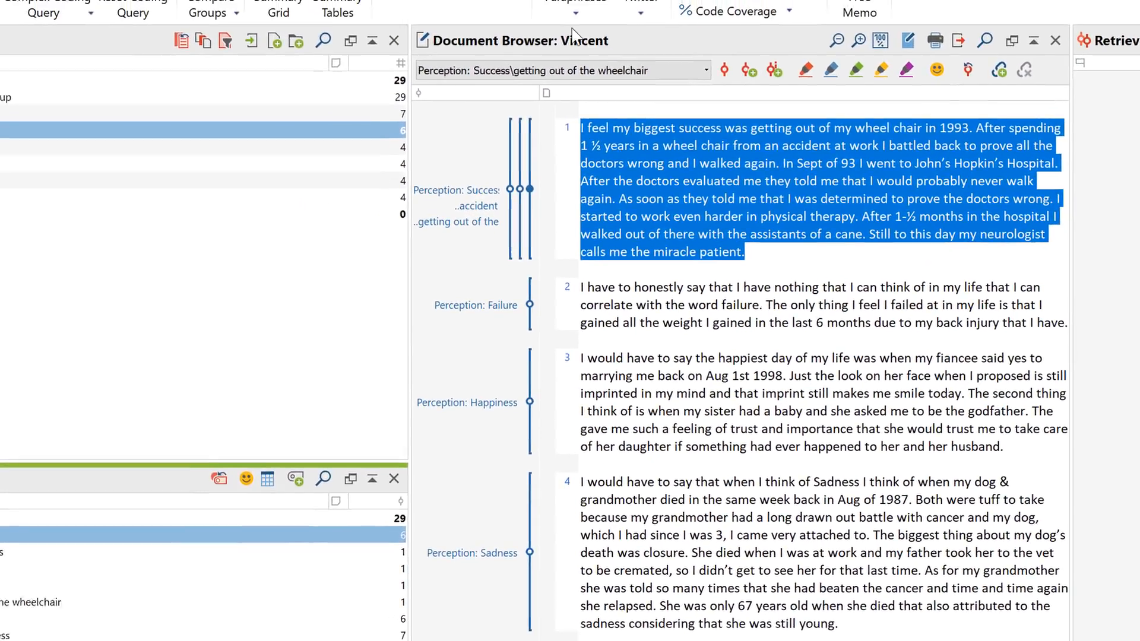
# - Create an Interactive Quote Matrix with all Education values as columns and view the Perception: Failure responses
pyautogui.click(389, 23)
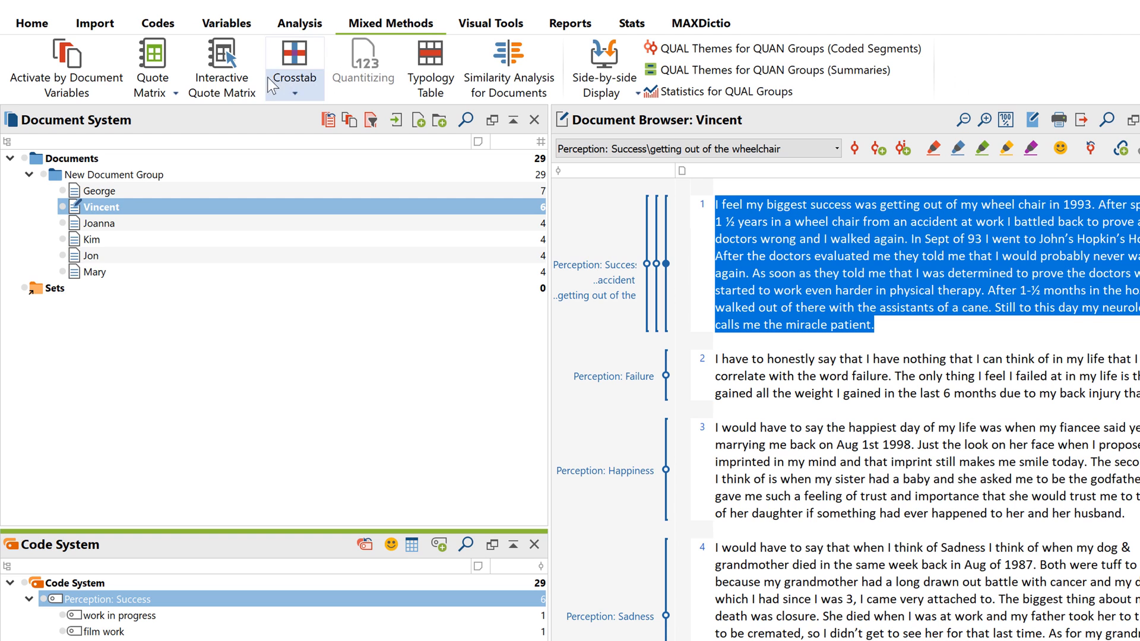
pyautogui.moveTo(223, 65)
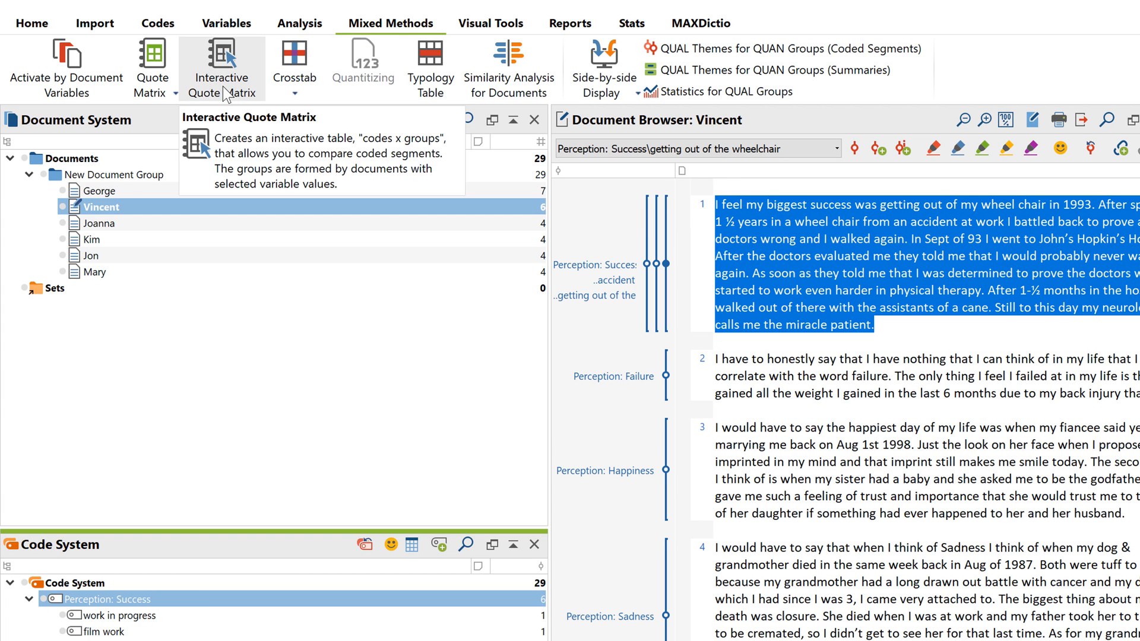
pyautogui.click(222, 69)
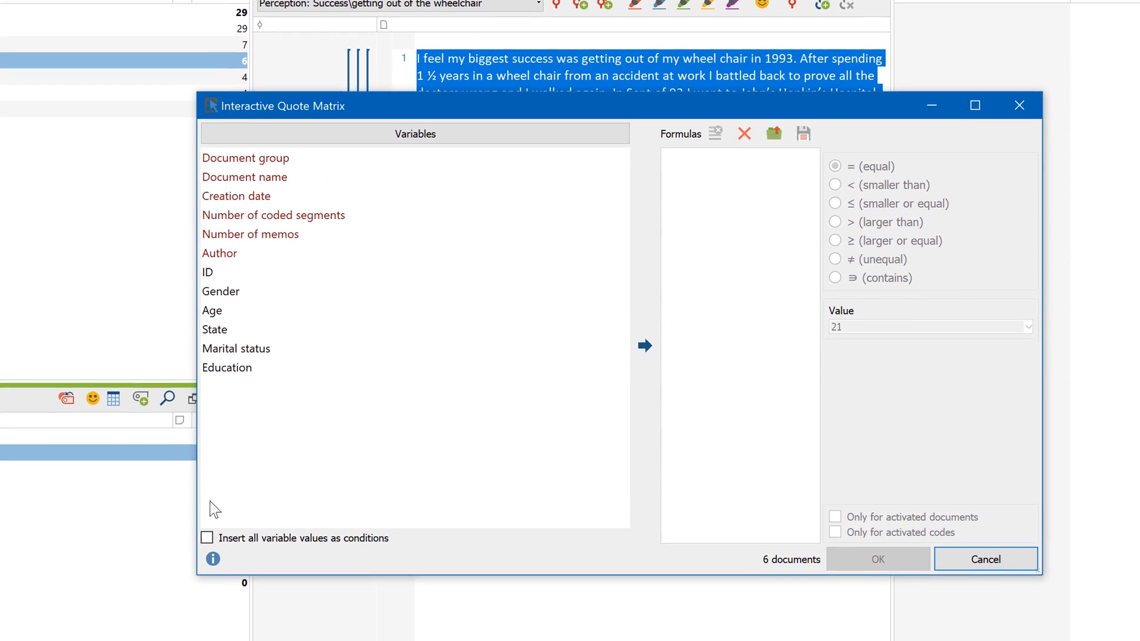
pyautogui.click(207, 538)
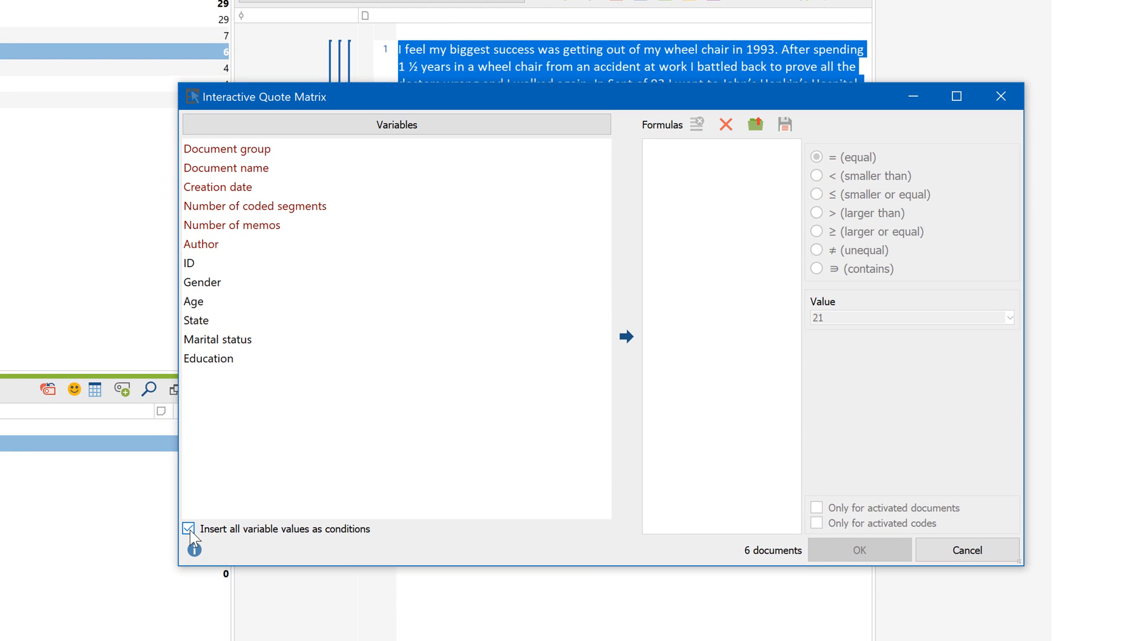
pyautogui.click(210, 358)
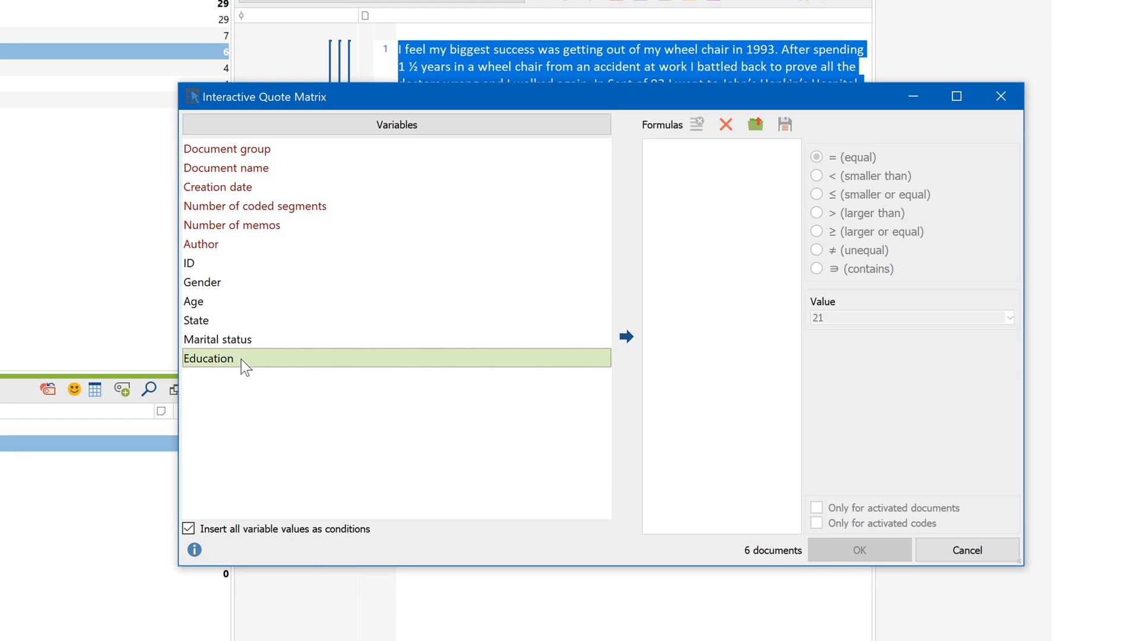
pyautogui.click(623, 336)
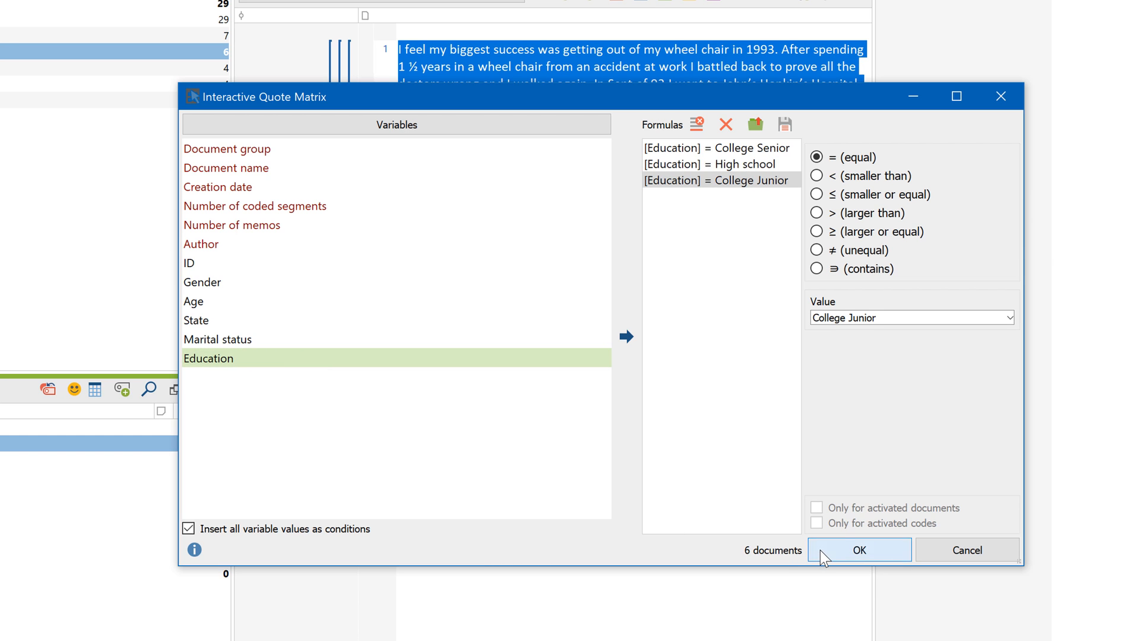
pyautogui.click(859, 550)
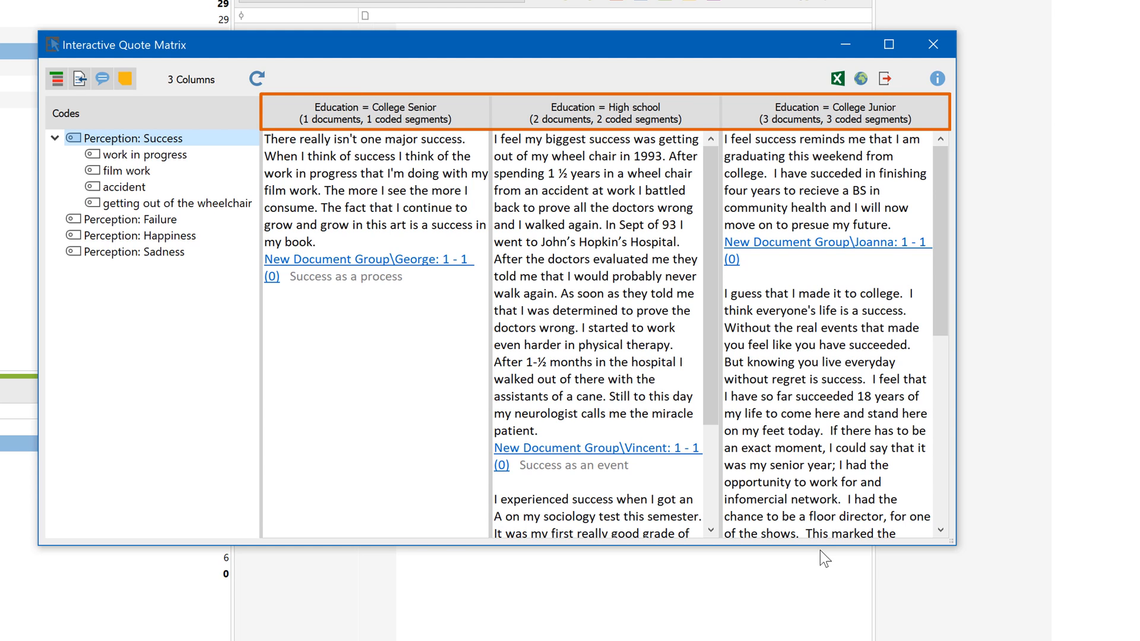
pyautogui.moveTo(819, 550)
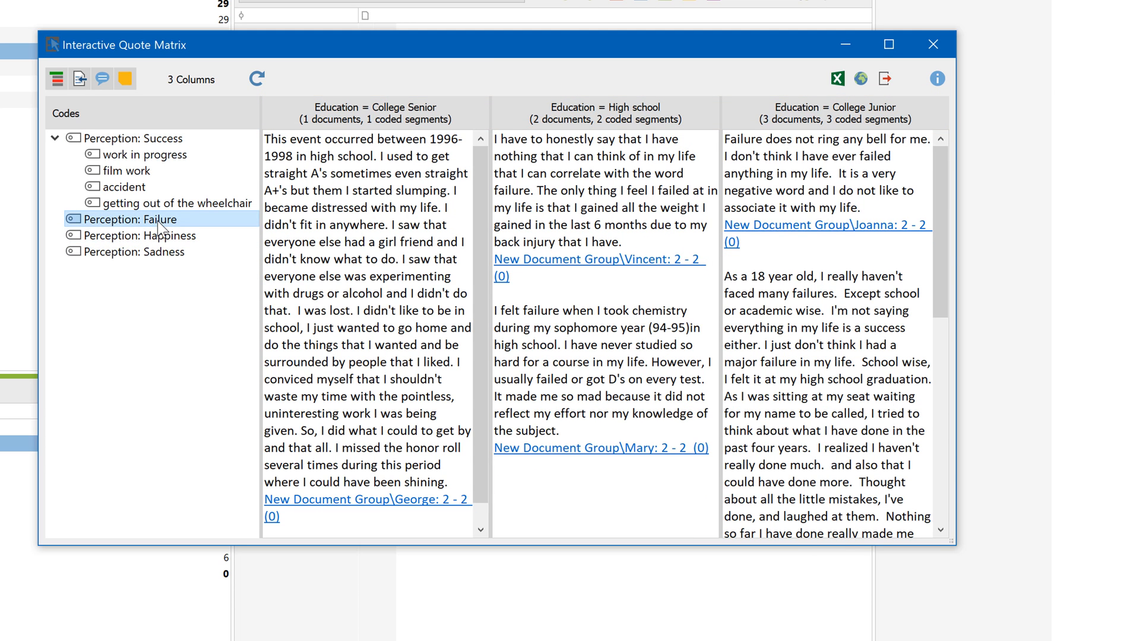
pyautogui.click(150, 235)
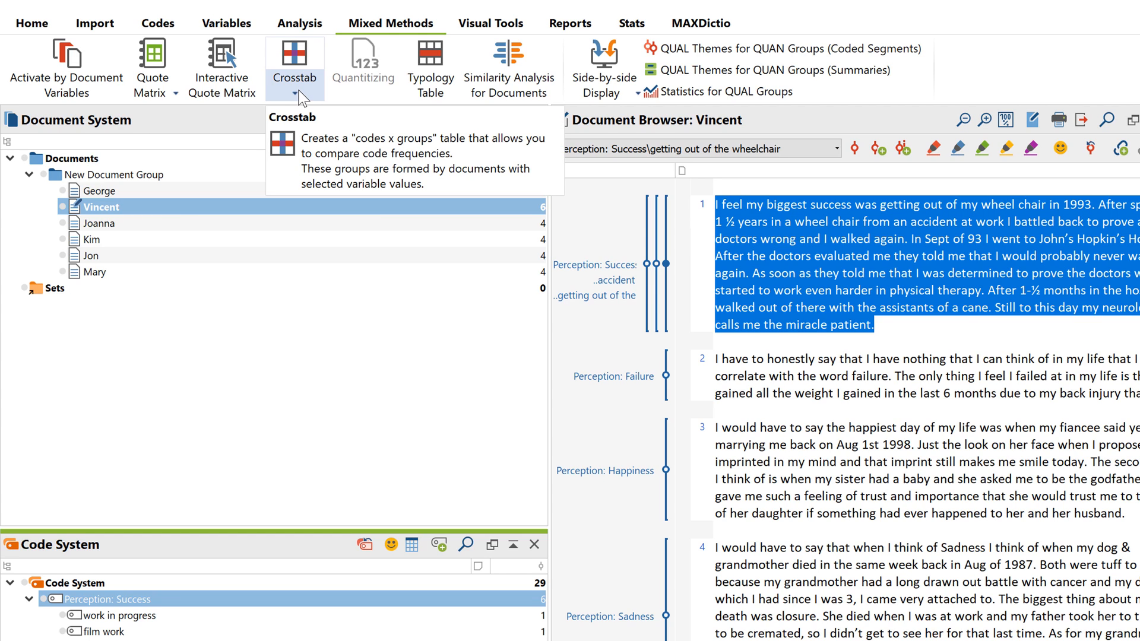
# - Create a standard crosstab of codes by Education shown as row percentages
pyautogui.click(295, 93)
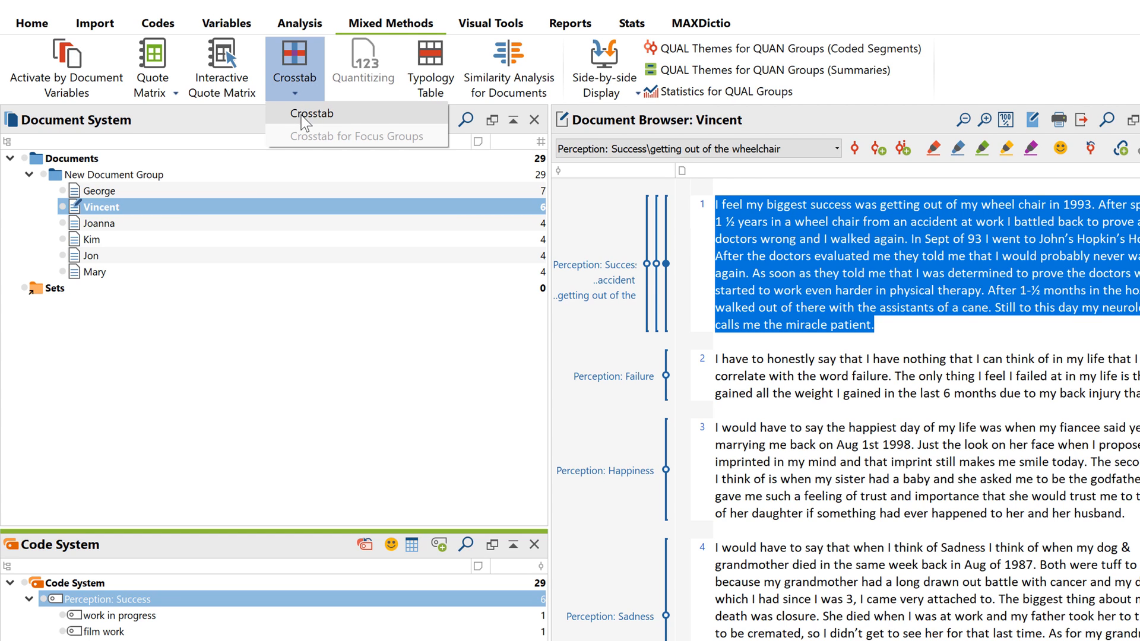
pyautogui.click(311, 114)
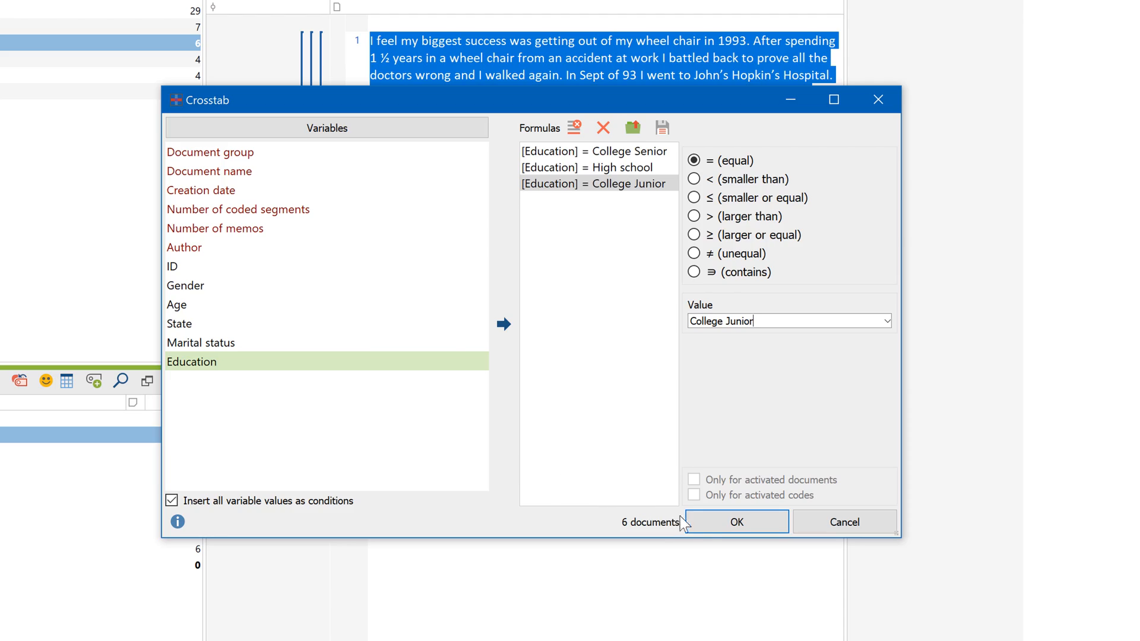
pyautogui.click(736, 523)
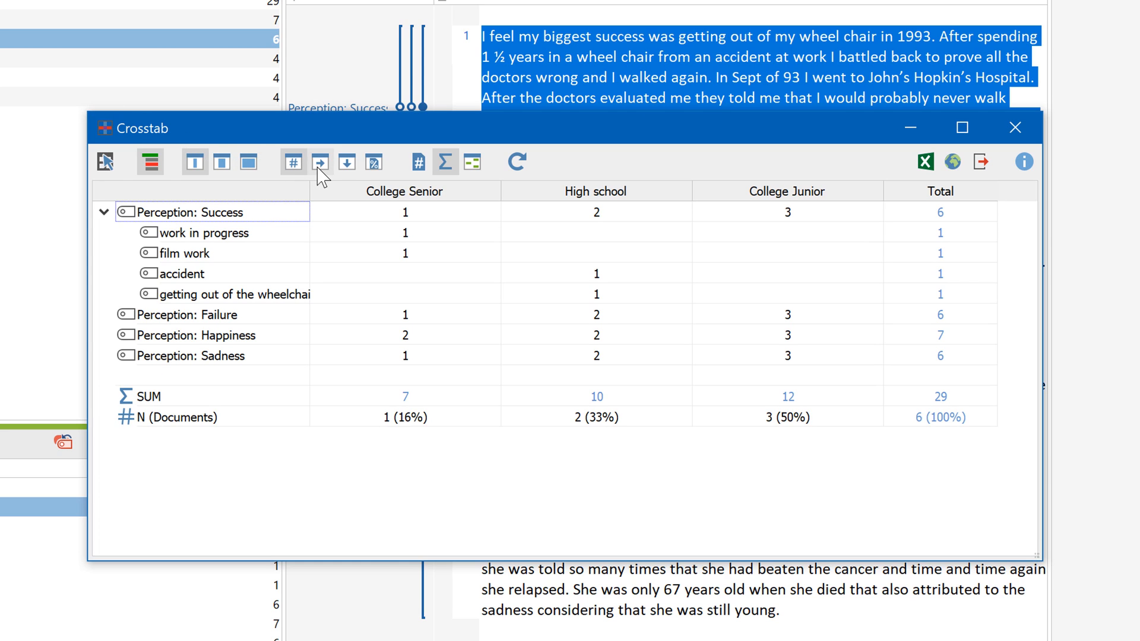
pyautogui.click(293, 161)
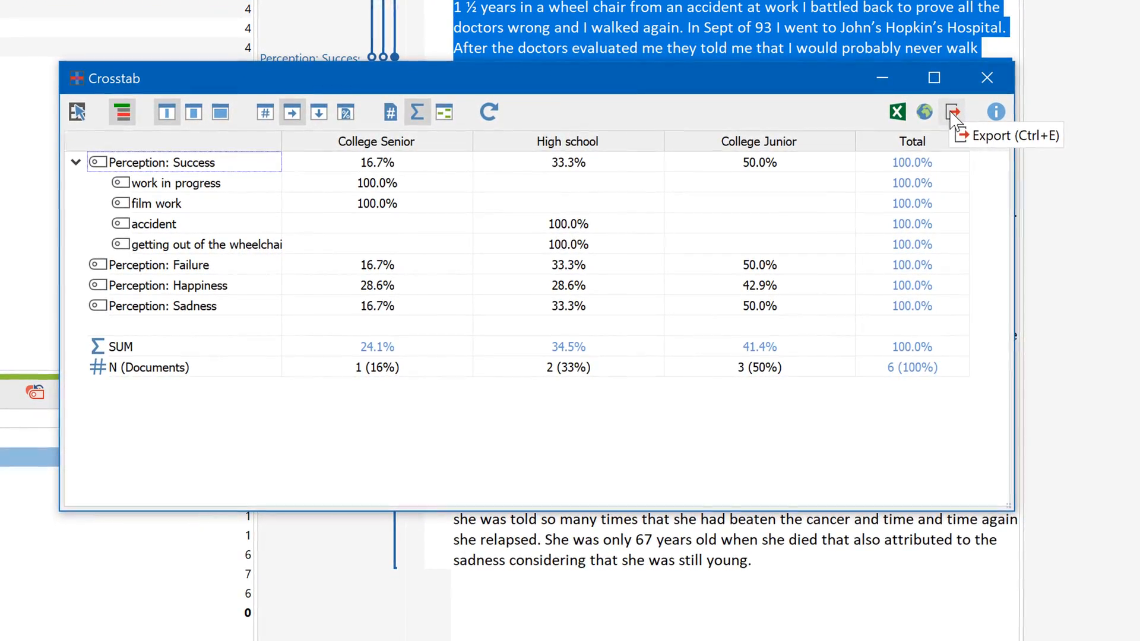
# - Export the crosstab as MAXQDA2018 Crosstab.xlsx to My Data
pyautogui.click(952, 111)
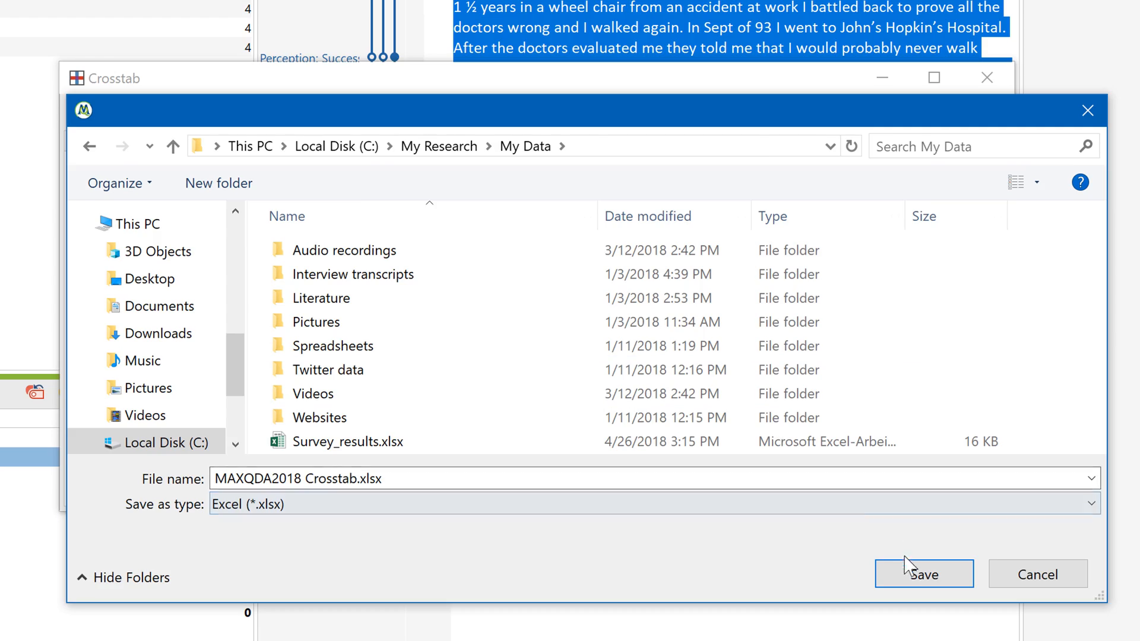
pyautogui.click(924, 574)
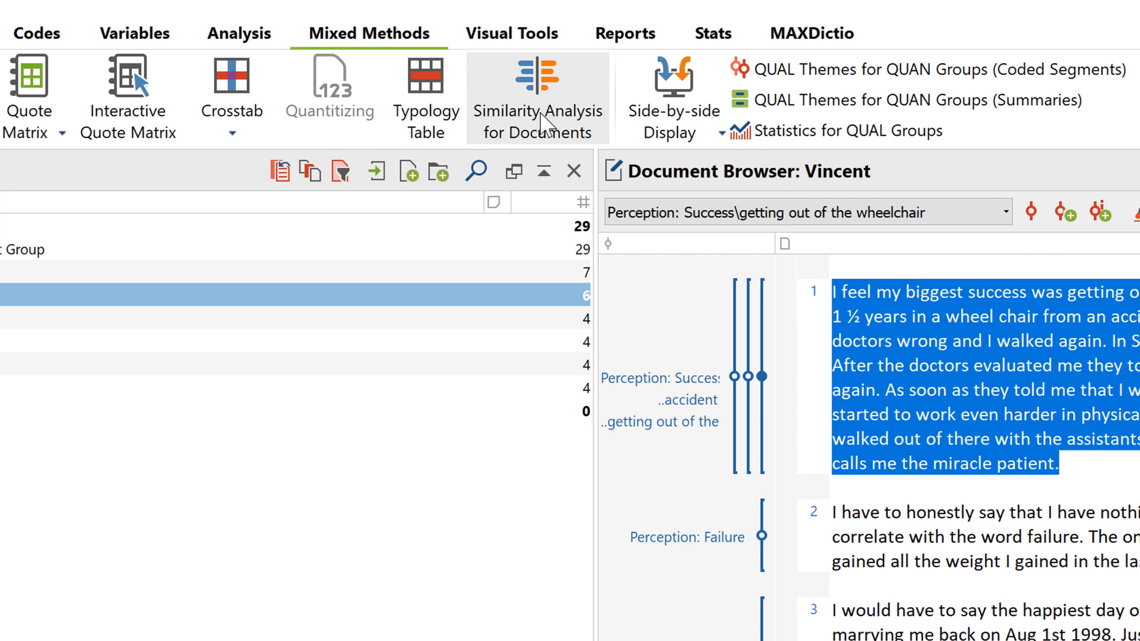
pyautogui.moveTo(538, 95)
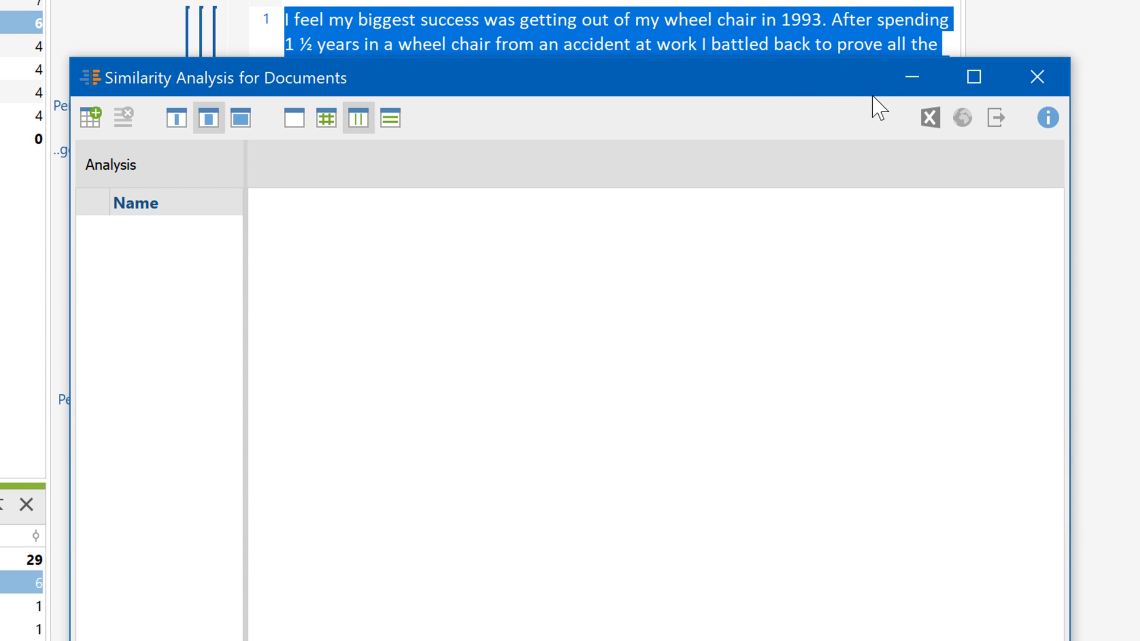
pyautogui.moveTo(1047, 118)
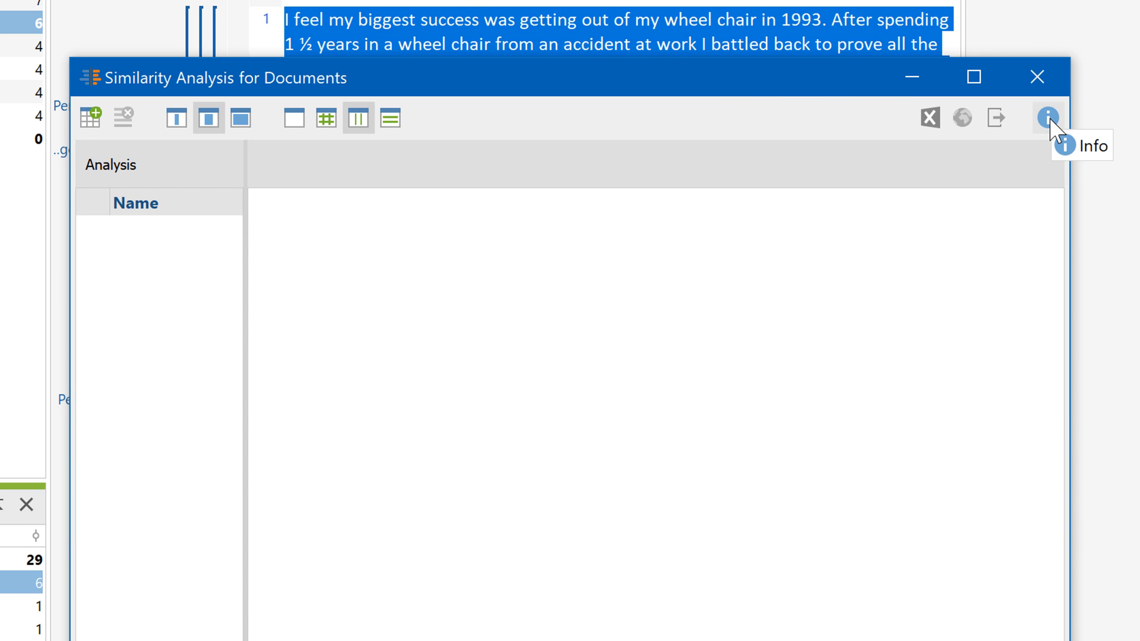
# - Open the online manual page for Similarity Analysis for Documents and read down it
pyautogui.click(1046, 118)
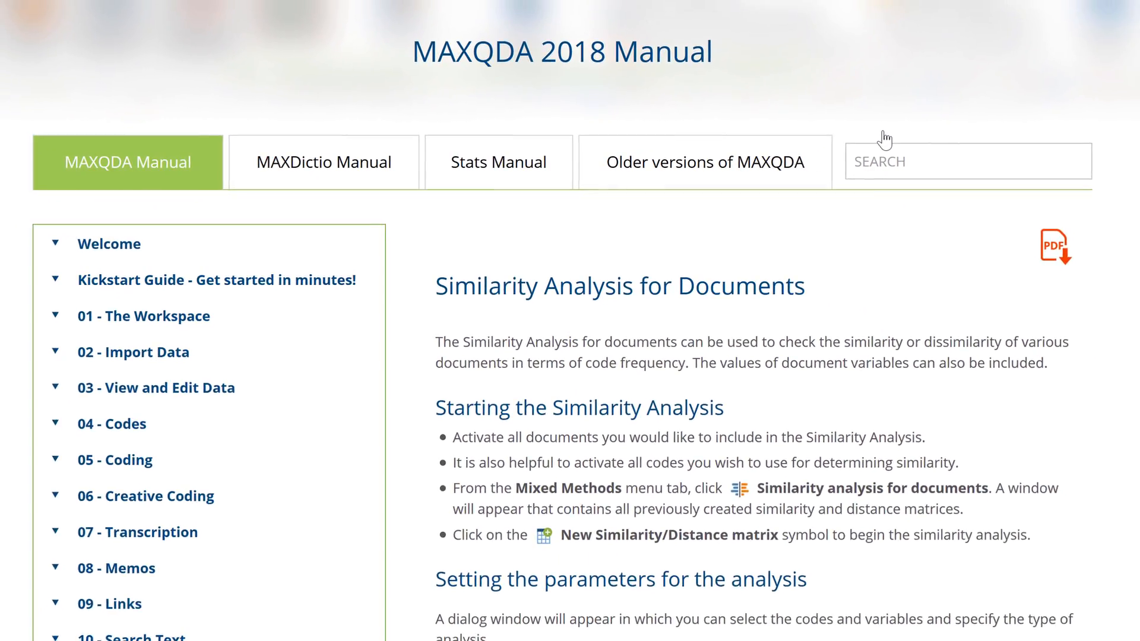
pyautogui.scroll(-3)
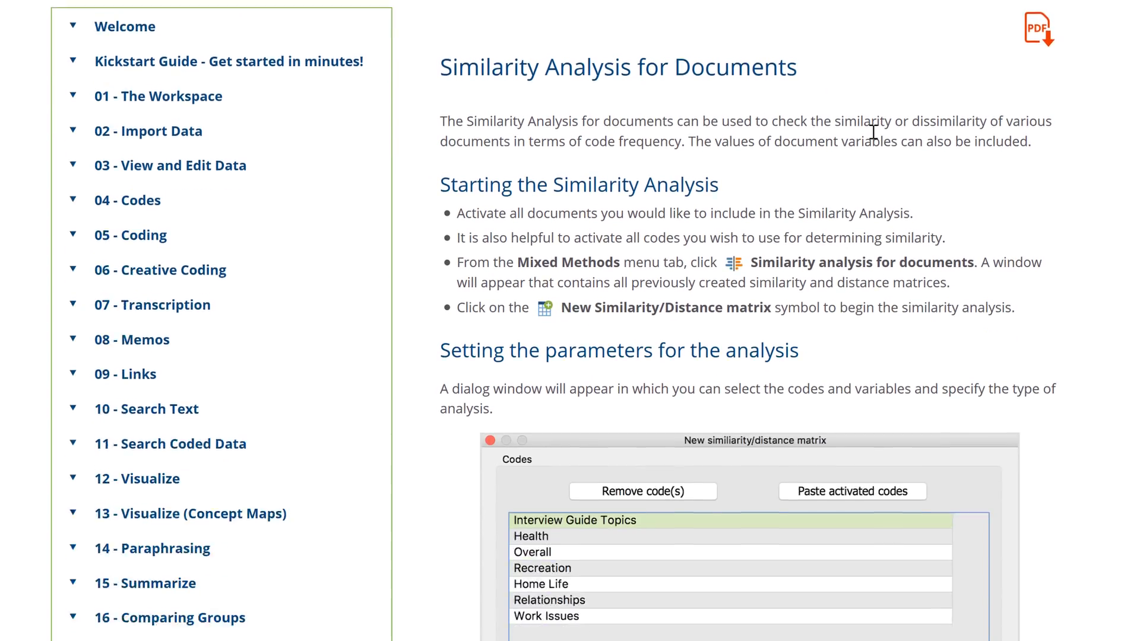